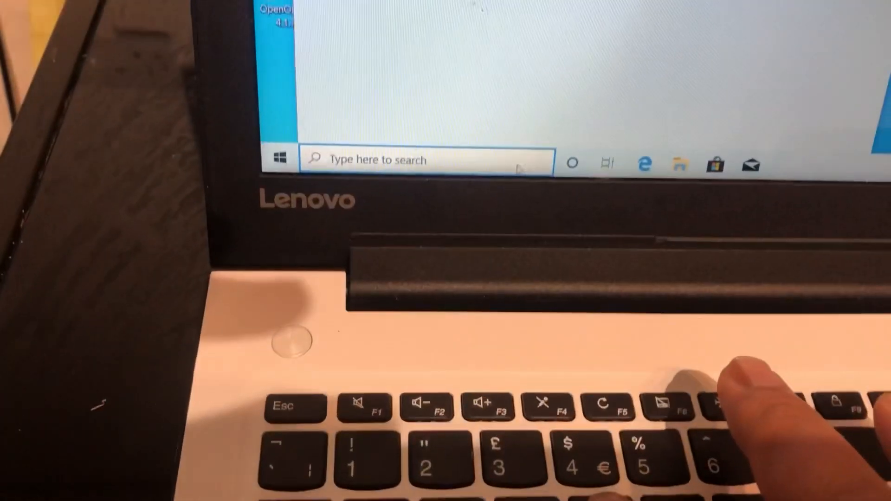
Step: Search 'reset' from the taskbar and go to the Reset this PC recovery settings
type("reset")
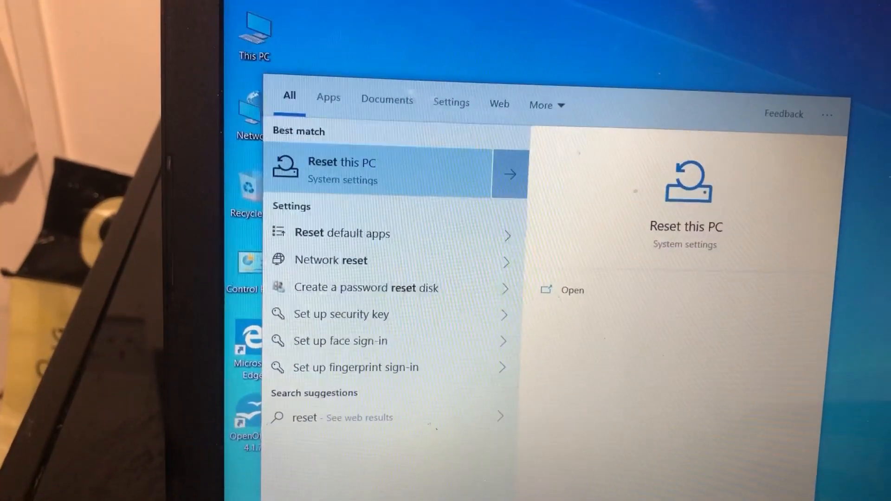
left_click(341, 170)
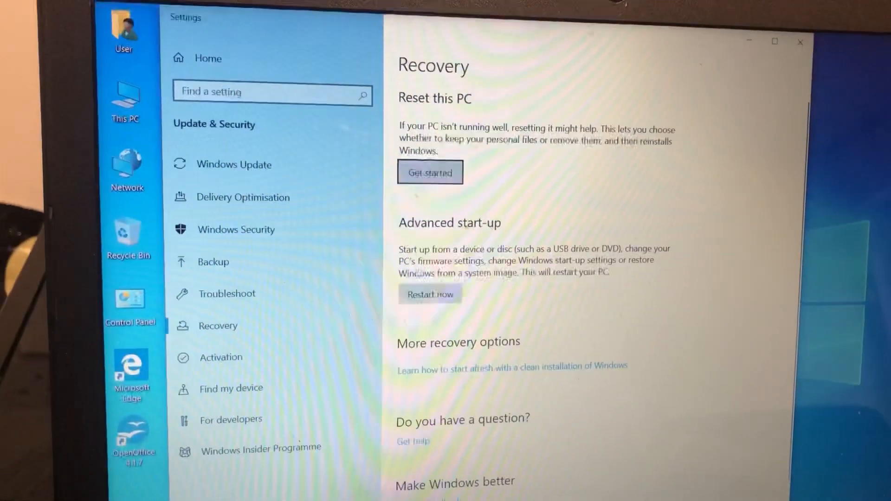
Step: Use Restart now under Advanced start-up to reboot into the recovery options
scroll("down", 3)
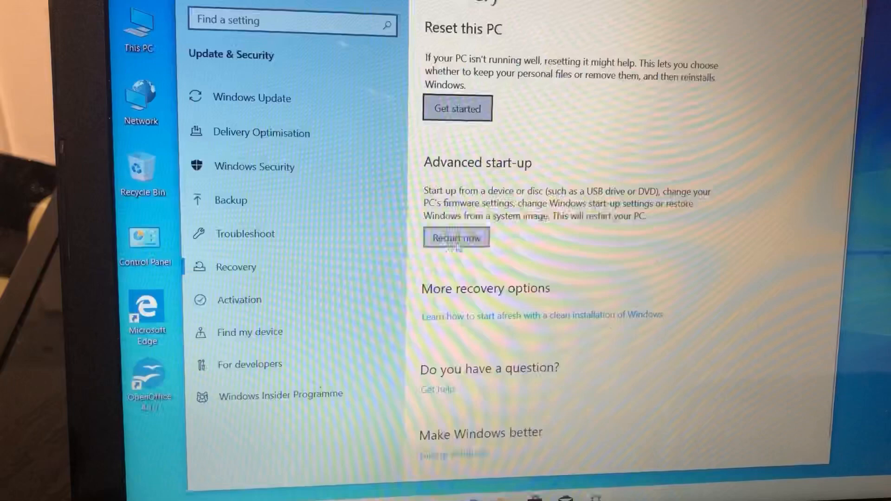
left_click(455, 236)
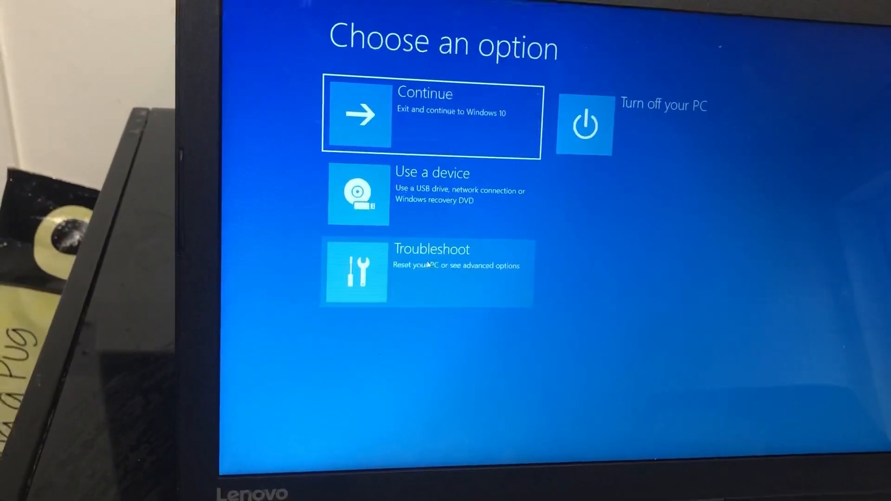
Step: Go through Troubleshoot to UEFI Firmware Settings and restart into the Phoenix SecureCore BIOS
left_click(425, 272)
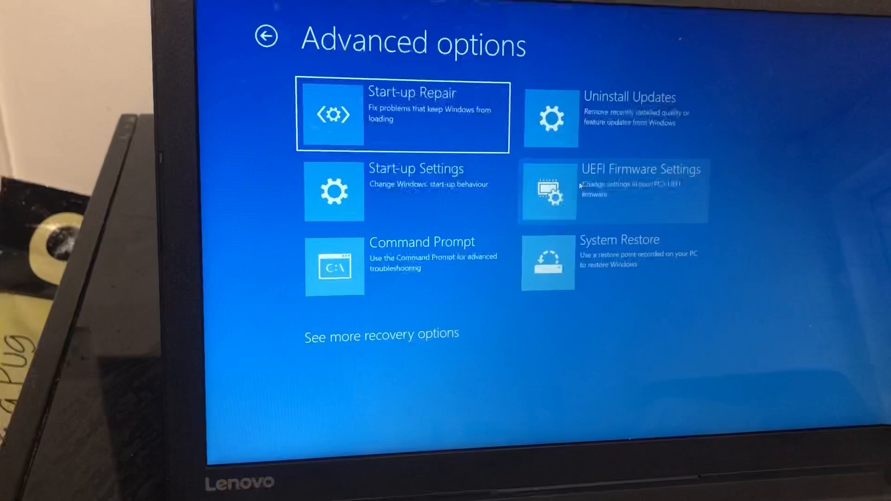
left_click(611, 190)
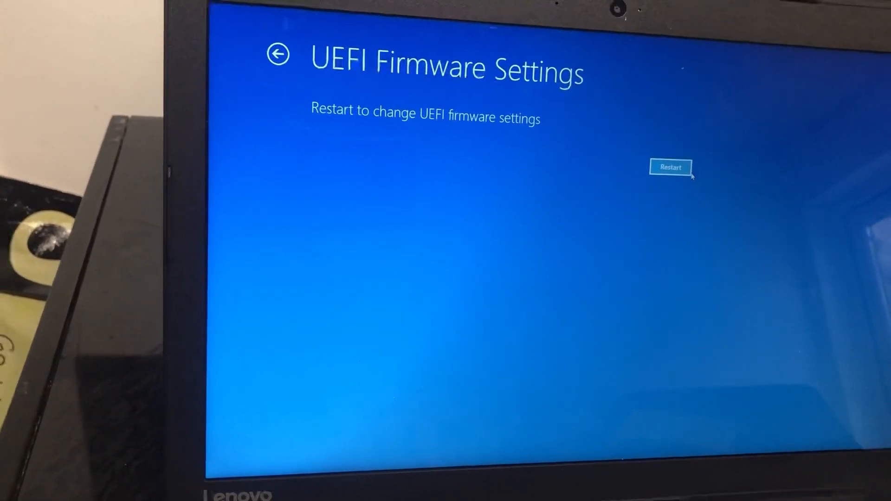
left_click(670, 166)
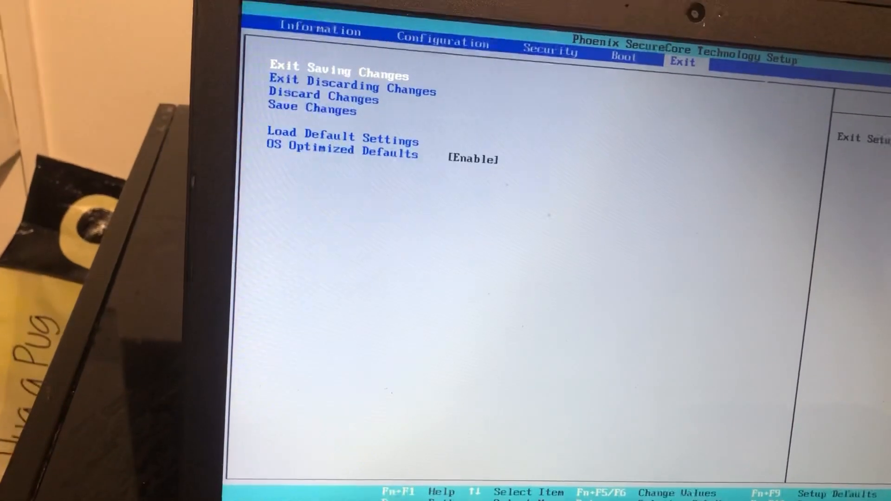
Step: Choose an exit option so the laptop leaves the BIOS and boots back to Windows
key("Down")
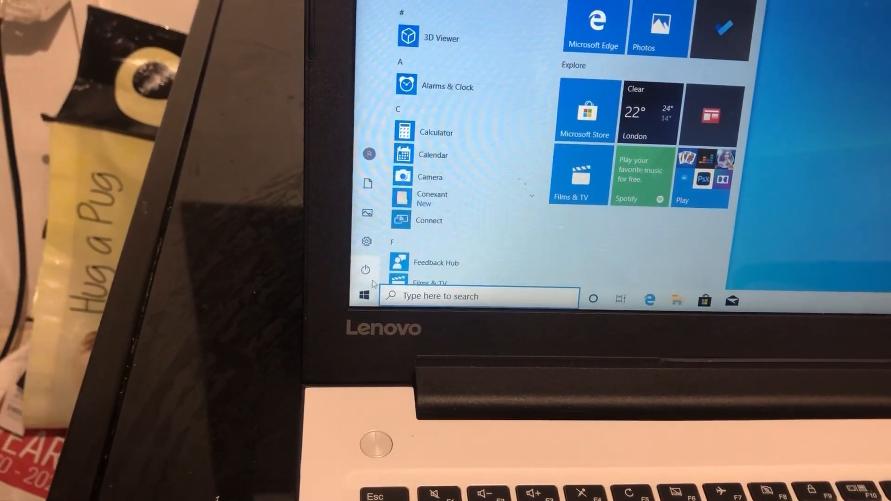
Step: Restart from the Start menu's power options to reach the Choose an option recovery screen
left_click(364, 295)
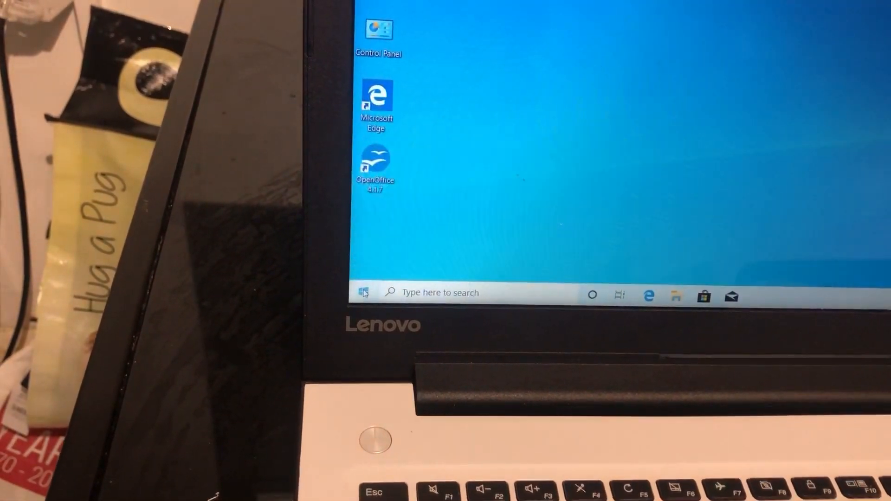
left_click(363, 292)
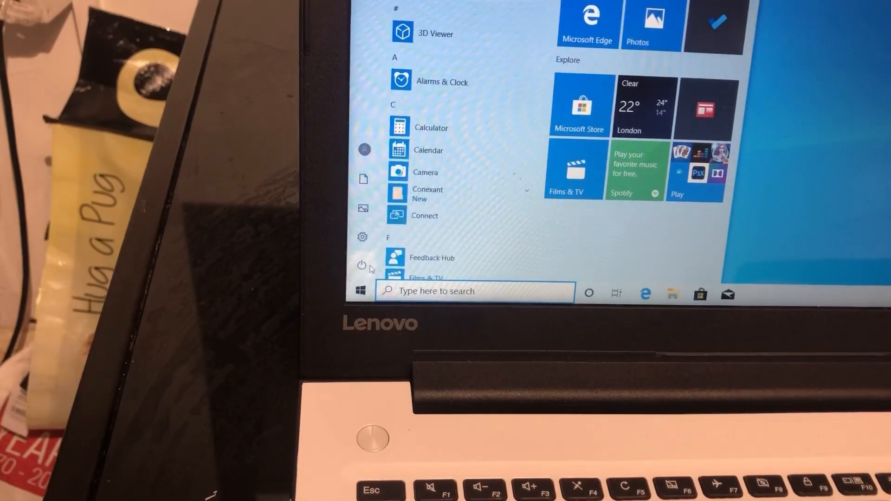
left_click(361, 265)
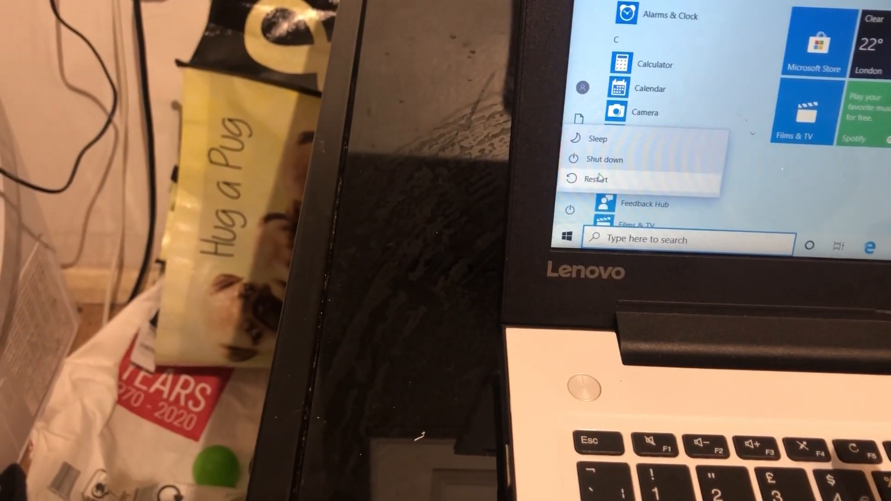
left_click(596, 178)
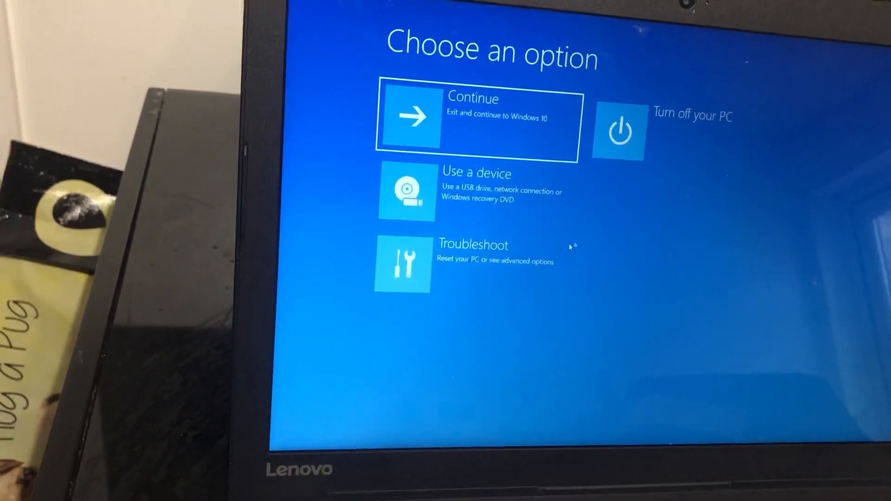
Step: Again go Troubleshoot > UEFI Firmware Settings and restart into the BIOS setup utility
left_click(402, 265)
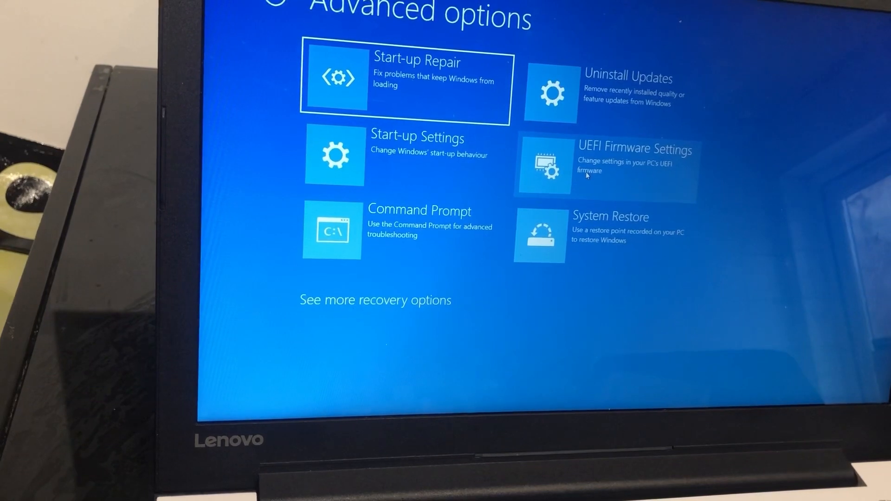
left_click(603, 165)
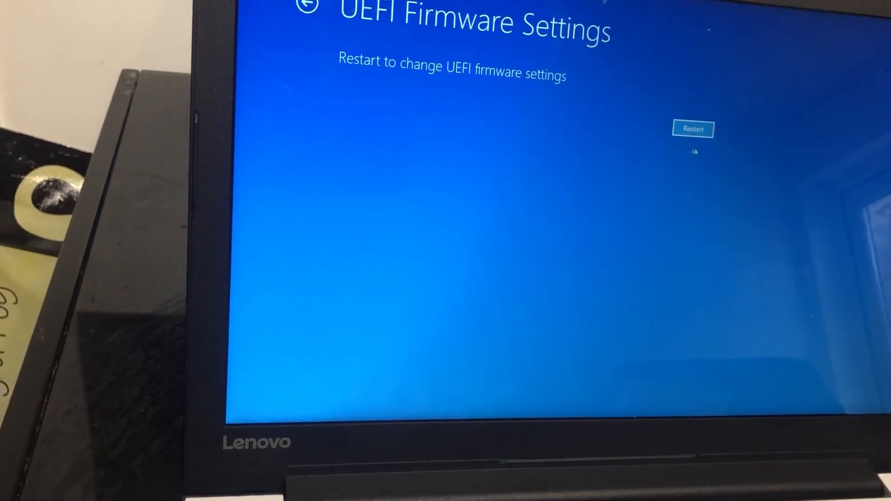
left_click(692, 128)
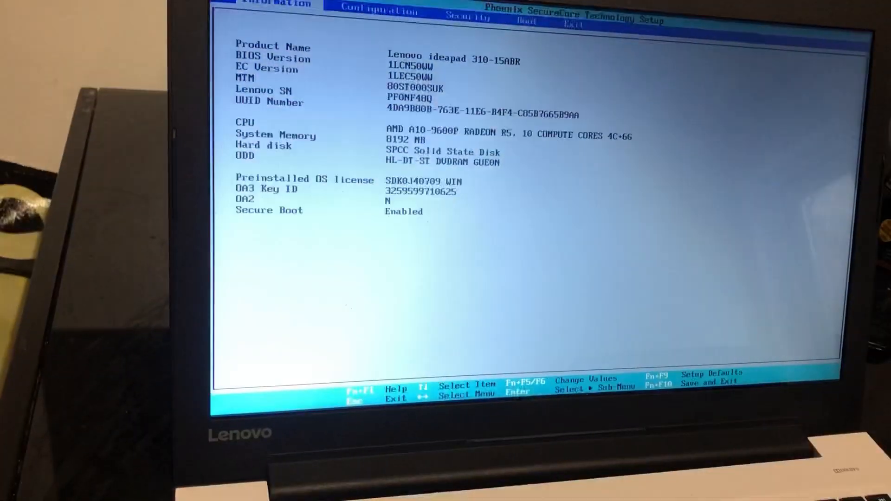